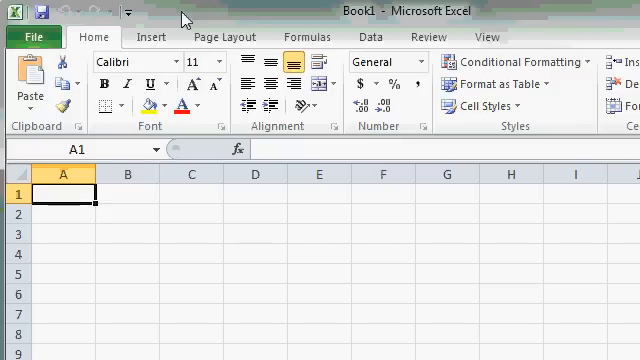
{"action": "mouse_move", "coordinate": [92, 38]}
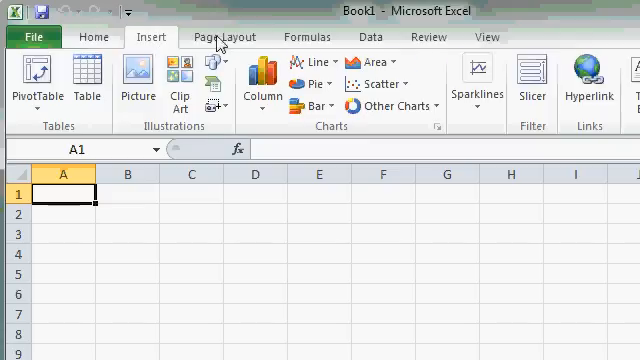
Step: Browse the Formulas, Data and View tabs, then insert a picture from a file
{"action": "left_click", "coordinate": [308, 37]}
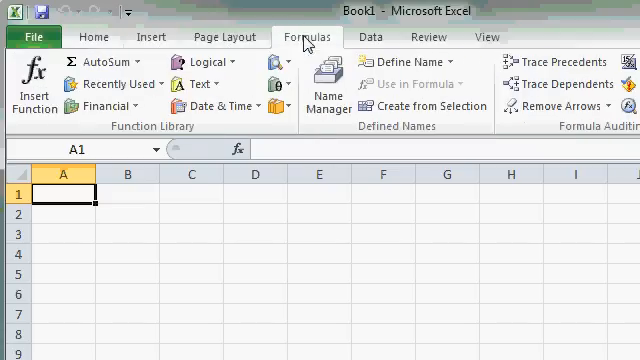
{"action": "left_click", "coordinate": [371, 37]}
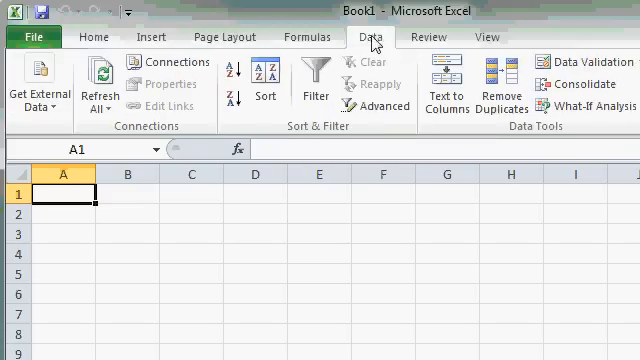
{"action": "left_click", "coordinate": [429, 37]}
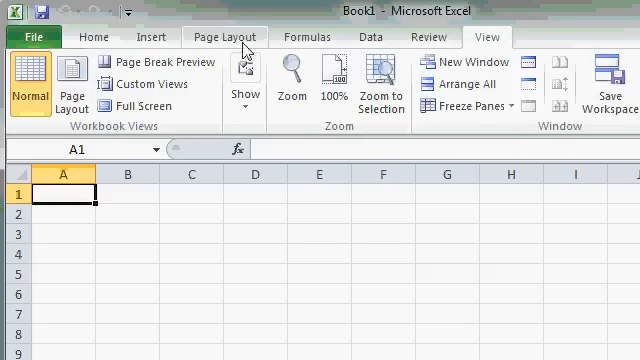
{"action": "left_click", "coordinate": [93, 37]}
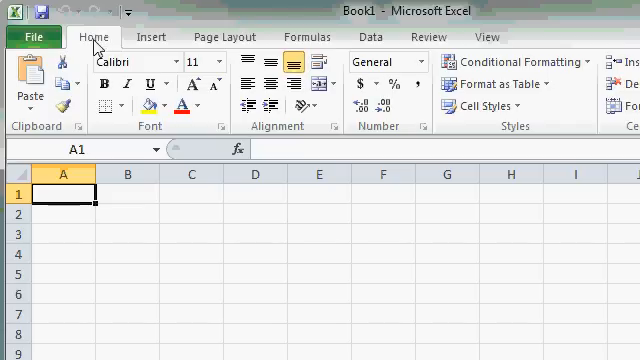
{"action": "mouse_move", "coordinate": [176, 11]}
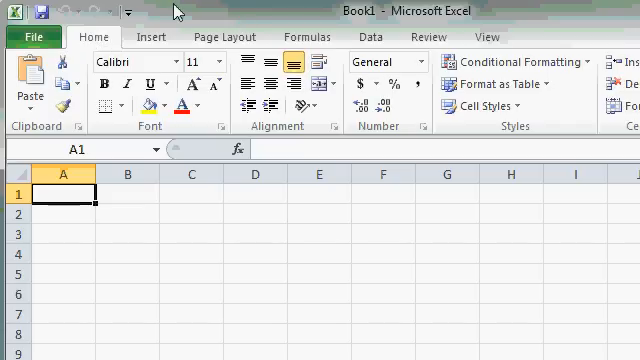
{"action": "left_click", "coordinate": [151, 37]}
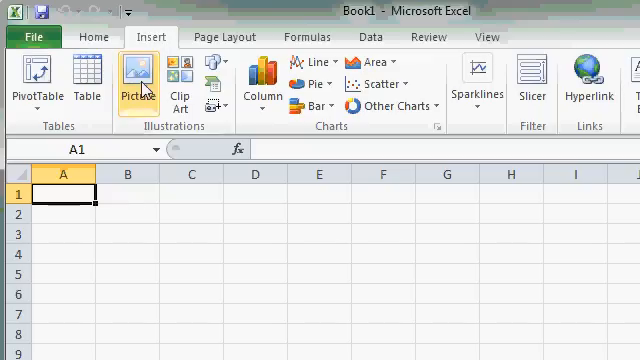
{"action": "mouse_move", "coordinate": [141, 78]}
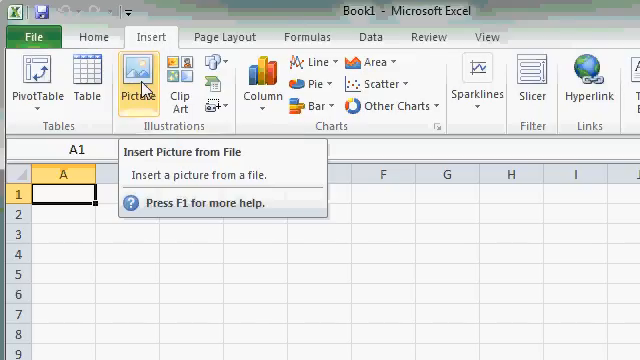
{"action": "left_click", "coordinate": [139, 75]}
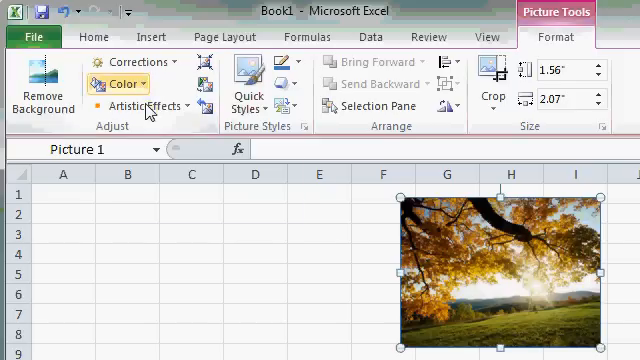
{"action": "mouse_move", "coordinate": [135, 104]}
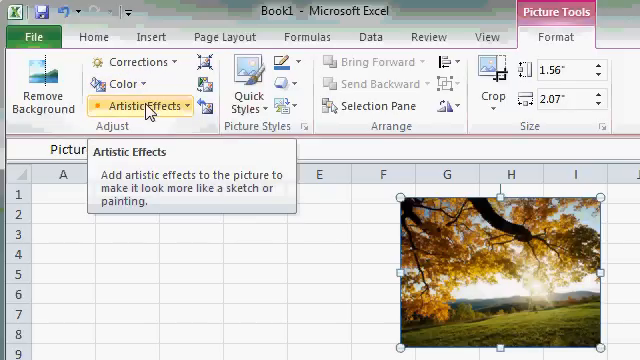
{"action": "mouse_move", "coordinate": [237, 257]}
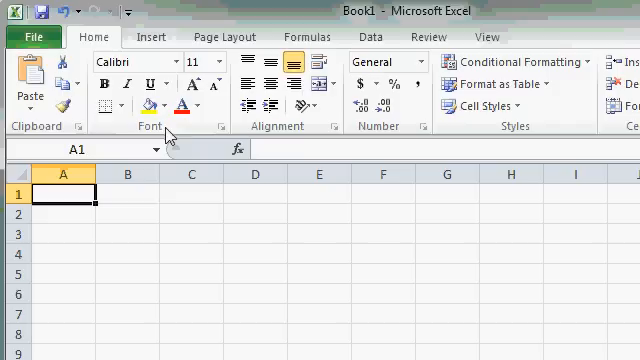
{"action": "mouse_move", "coordinate": [291, 135]}
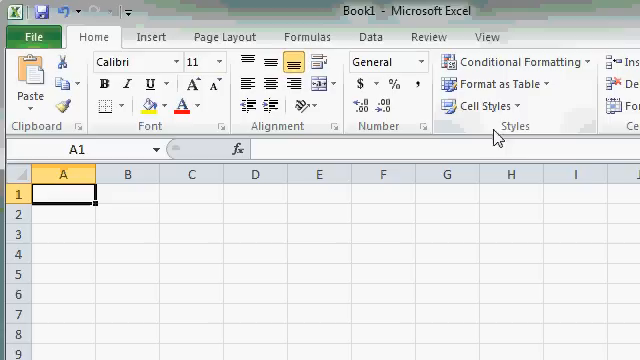
{"action": "mouse_move", "coordinate": [152, 135]}
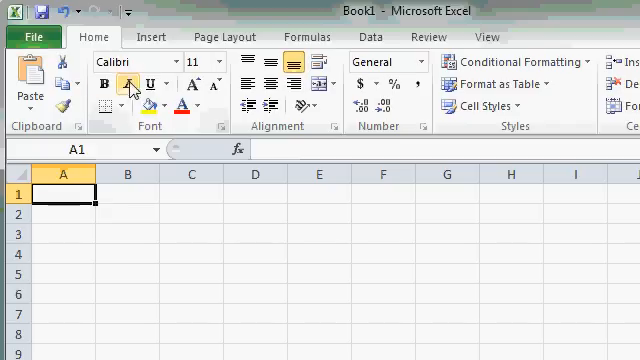
{"action": "mouse_move", "coordinate": [150, 84]}
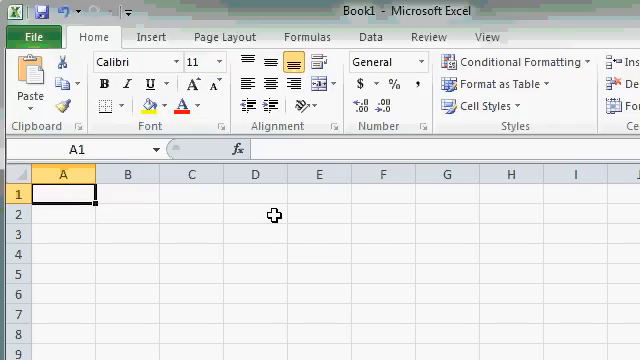
{"action": "mouse_move", "coordinate": [191, 232]}
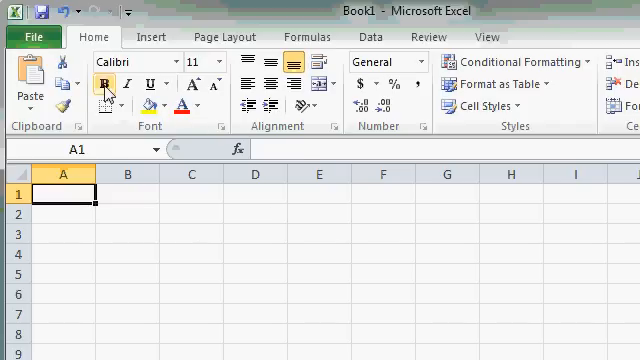
{"action": "mouse_move", "coordinate": [107, 84]}
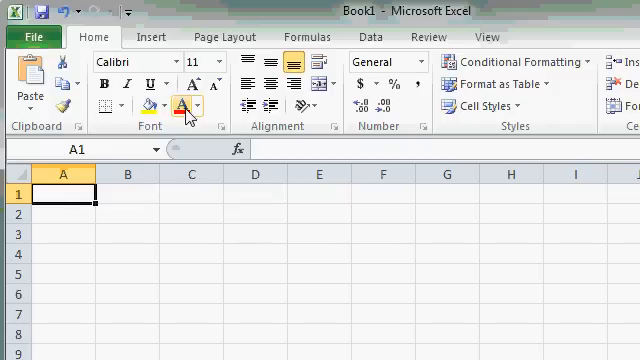
{"action": "mouse_move", "coordinate": [180, 105]}
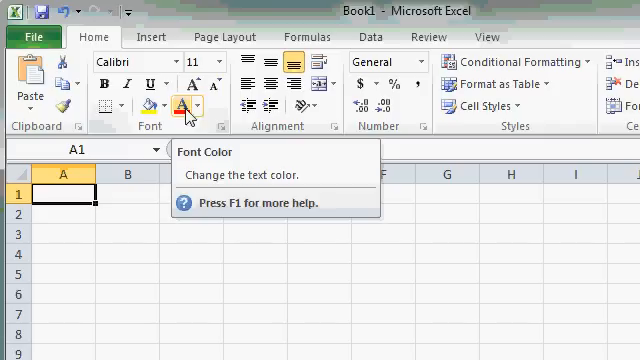
Step: Enter 'Sample Text' in A1, toggle Bold on and back off, then centre it
{"action": "type", "text": "Sample Text"}
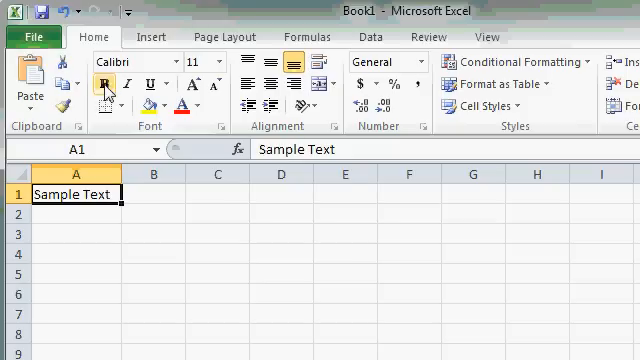
{"action": "left_click", "coordinate": [103, 84]}
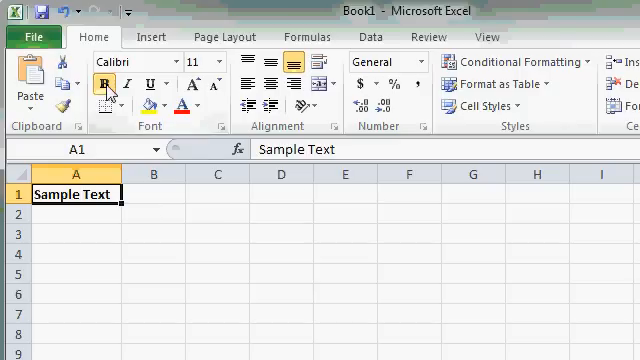
{"action": "left_click", "coordinate": [108, 84]}
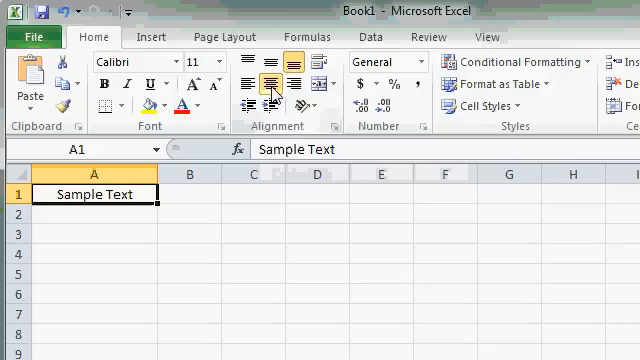
{"action": "left_click", "coordinate": [278, 83]}
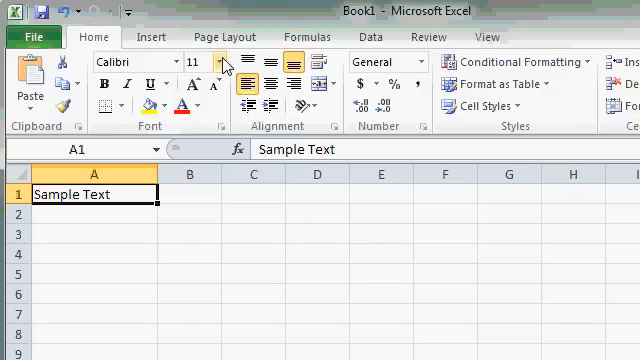
Step: Set the font size of 'Sample Text' to 26 points
{"action": "left_click", "coordinate": [211, 61]}
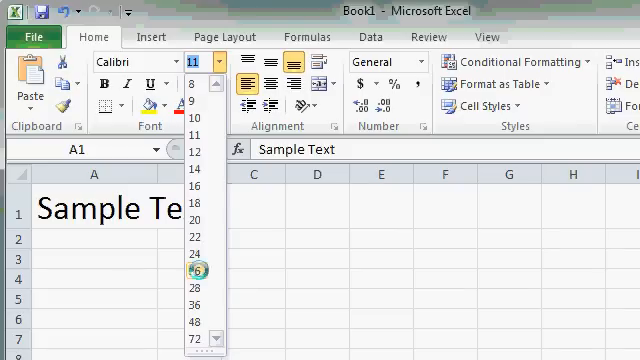
{"action": "left_click", "coordinate": [198, 270]}
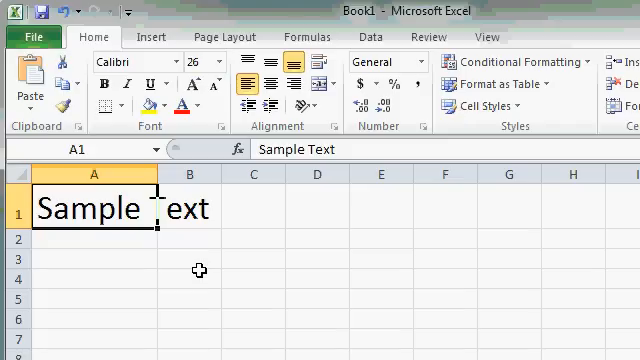
{"action": "mouse_move", "coordinate": [261, 238]}
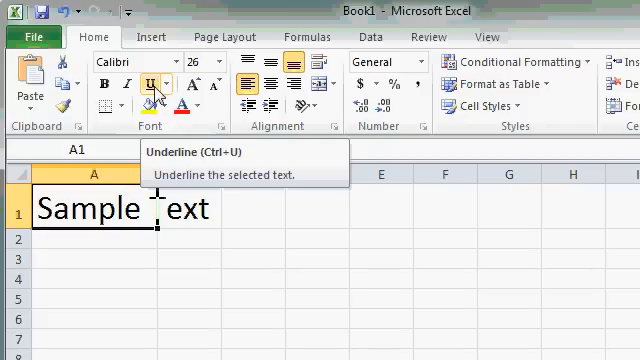
{"action": "left_click", "coordinate": [140, 84]}
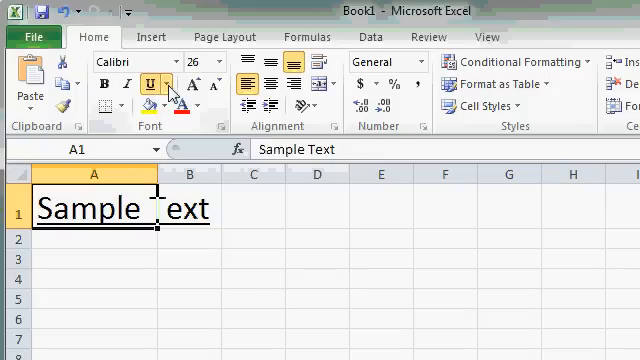
{"action": "left_click", "coordinate": [170, 84]}
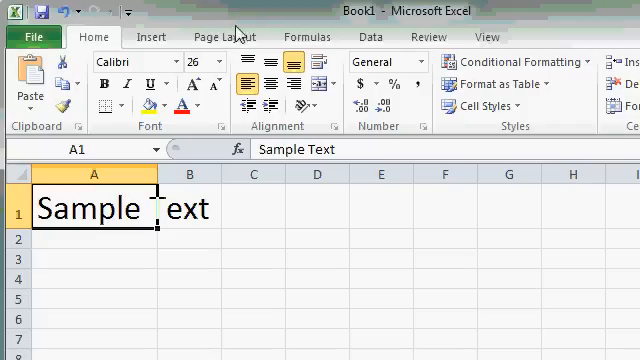
{"action": "left_click", "coordinate": [225, 37]}
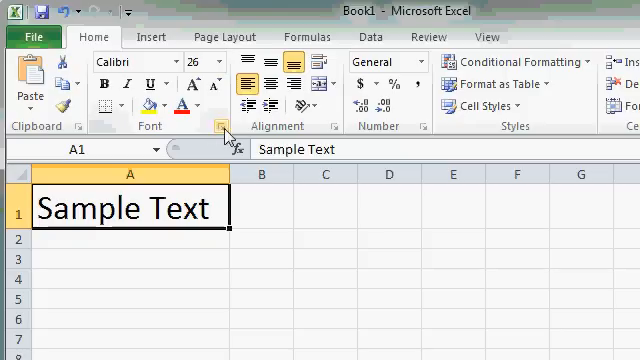
{"action": "mouse_move", "coordinate": [222, 126]}
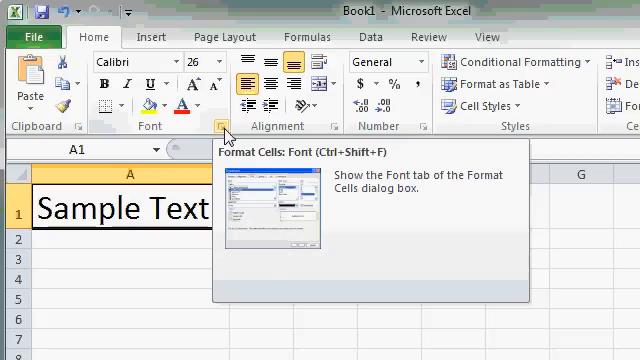
Step: Open the Font and Alignment settings, then close Format Cells without changes
{"action": "left_click", "coordinate": [211, 125]}
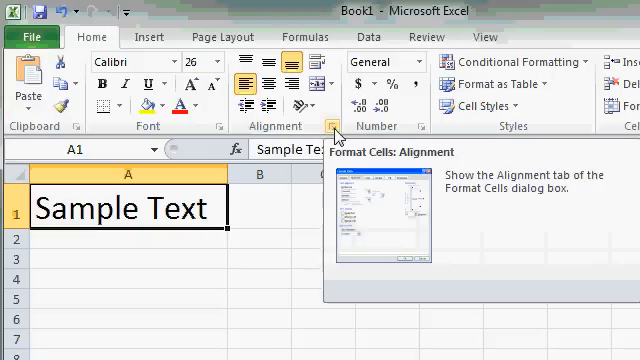
{"action": "left_click", "coordinate": [318, 126]}
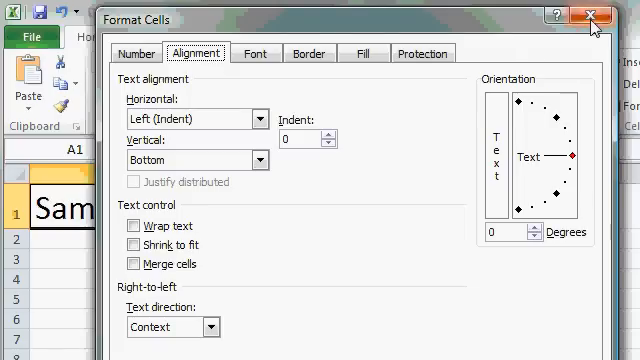
{"action": "left_click", "coordinate": [596, 17]}
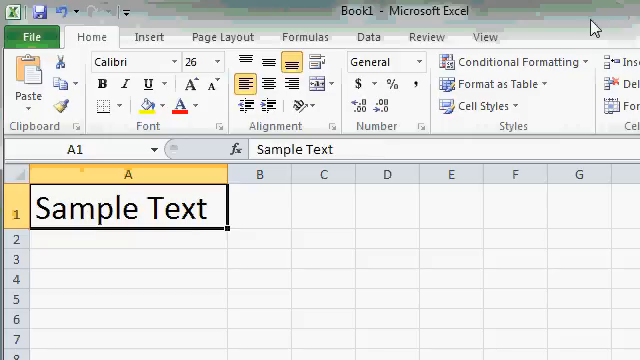